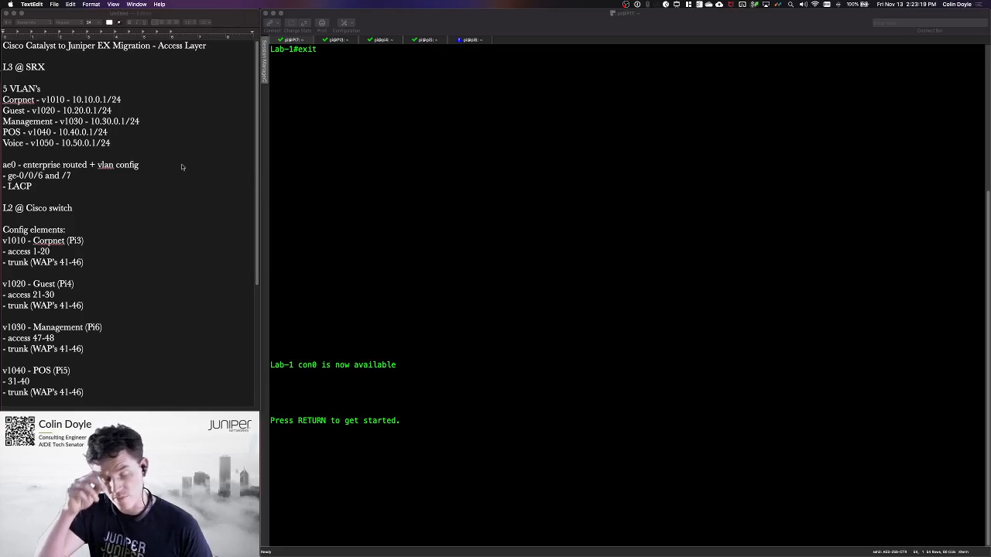
Scroll back through the Pi session output, then exit the Pi's SSH shell.
{"action": "scroll", "scroll_direction": "down", "scroll_amount": 3}
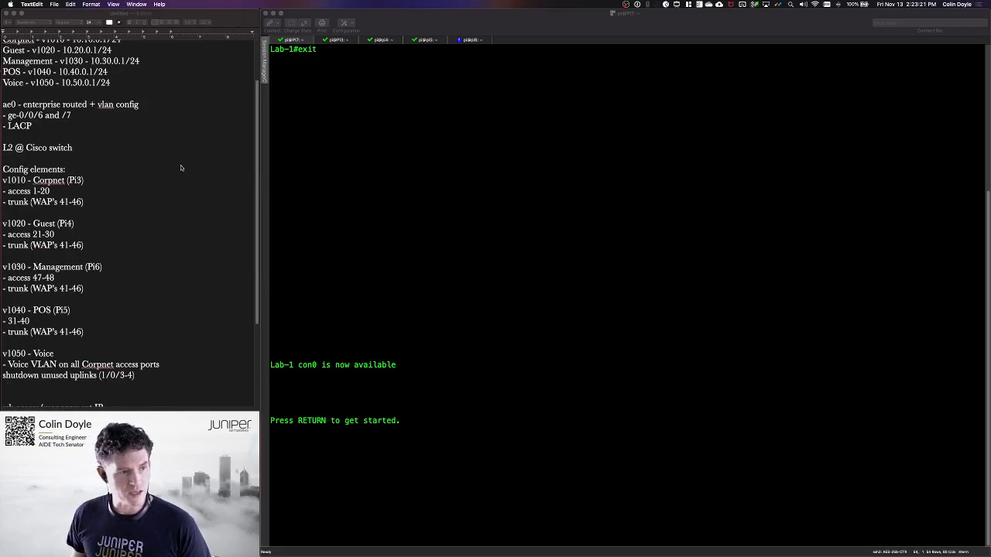
{"action": "scroll", "scroll_direction": "down", "scroll_amount": 3}
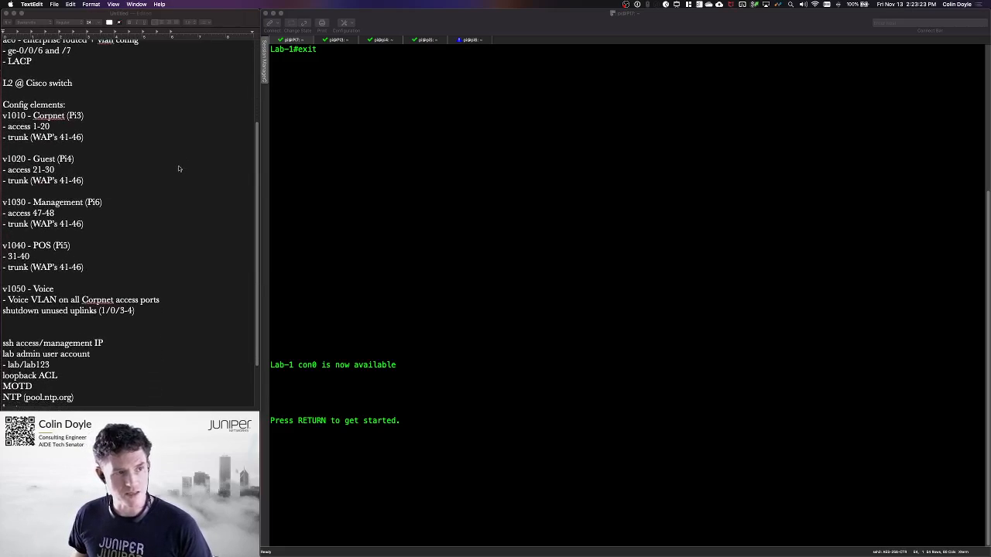
{"action": "scroll", "scroll_direction": "down", "scroll_amount": 3}
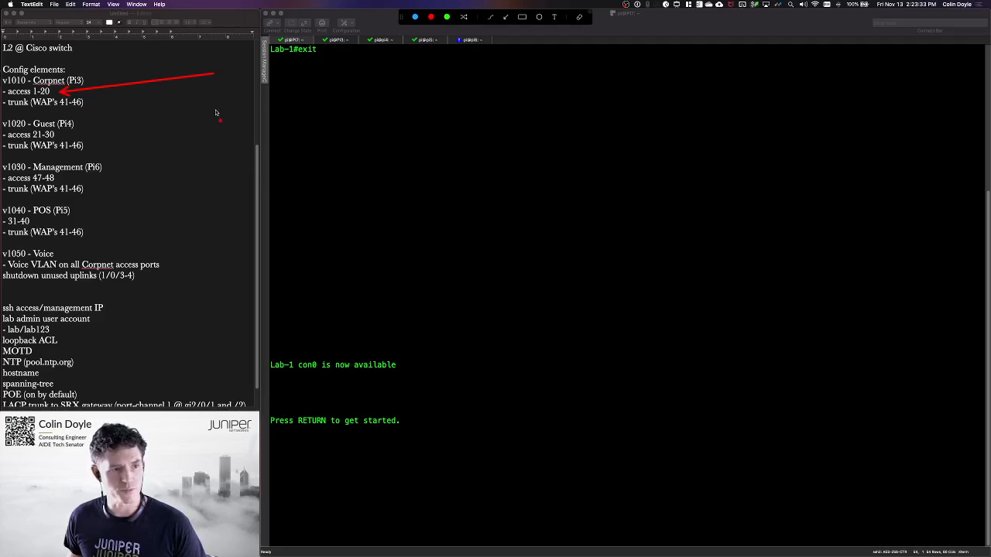
{"action": "left_click_drag", "start_coordinate": [221, 112], "coordinate": [81, 133]}
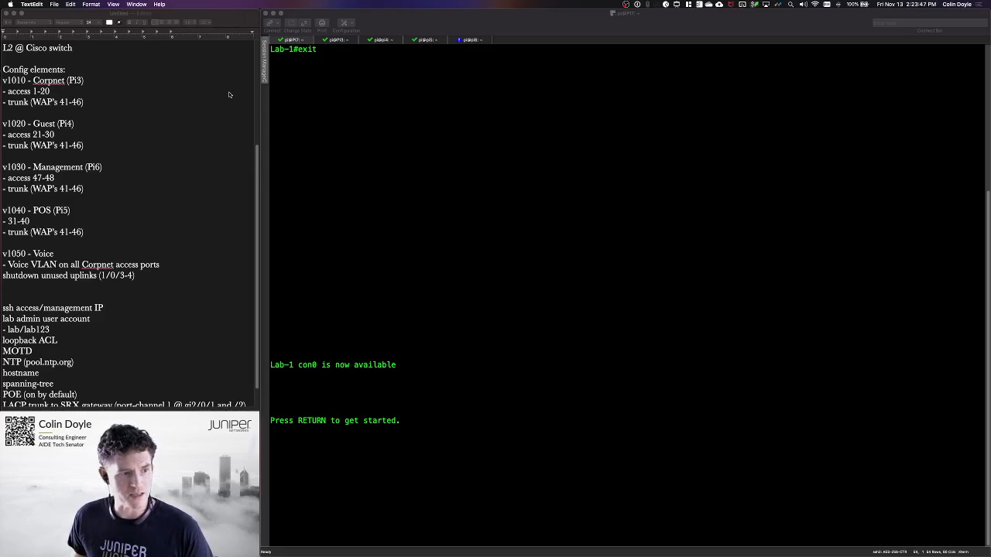
{"action": "mouse_move", "coordinate": [245, 171]}
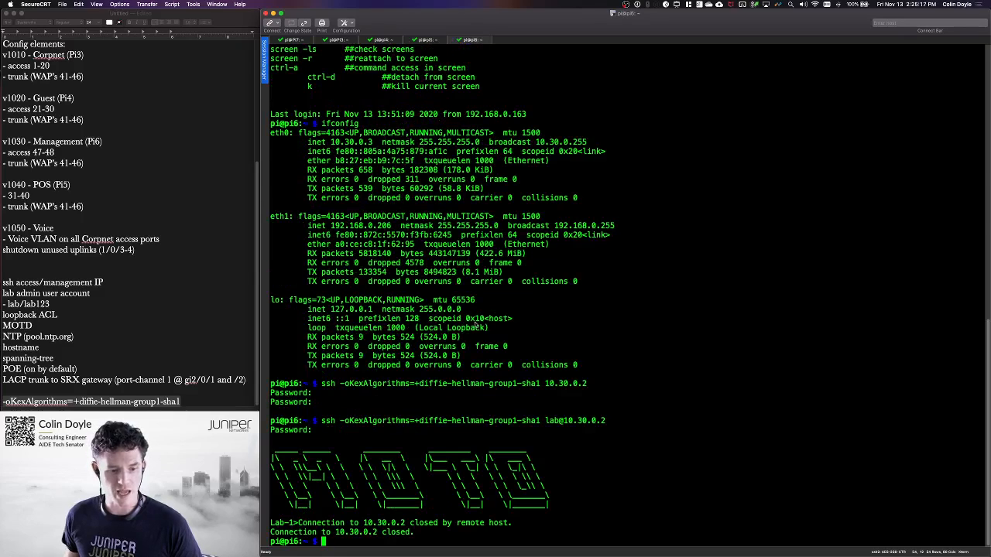
{"action": "type", "text": "exit"}
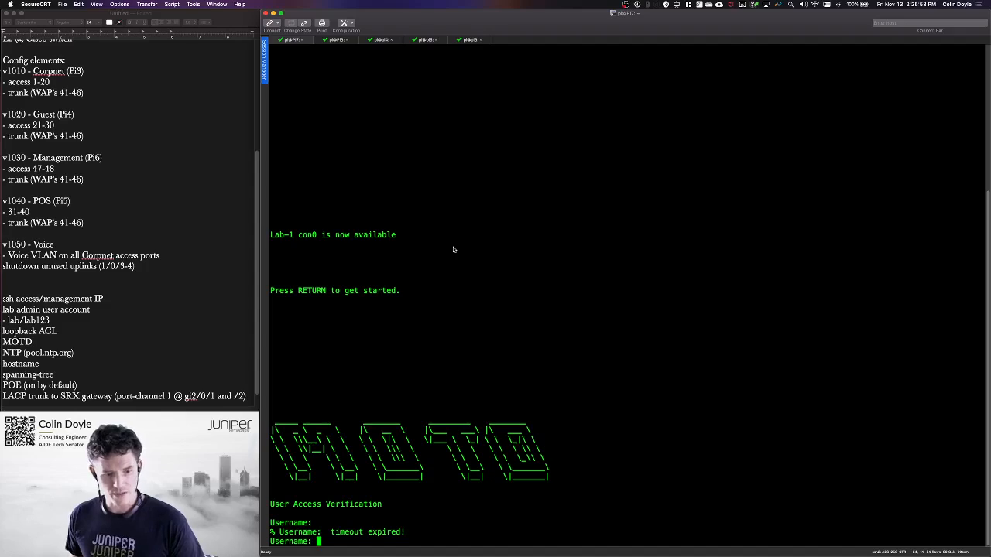
Log in to Lab-1 as lab, enter enable mode, and page through the running-config interfaces.
{"action": "type", "text": "lab"}
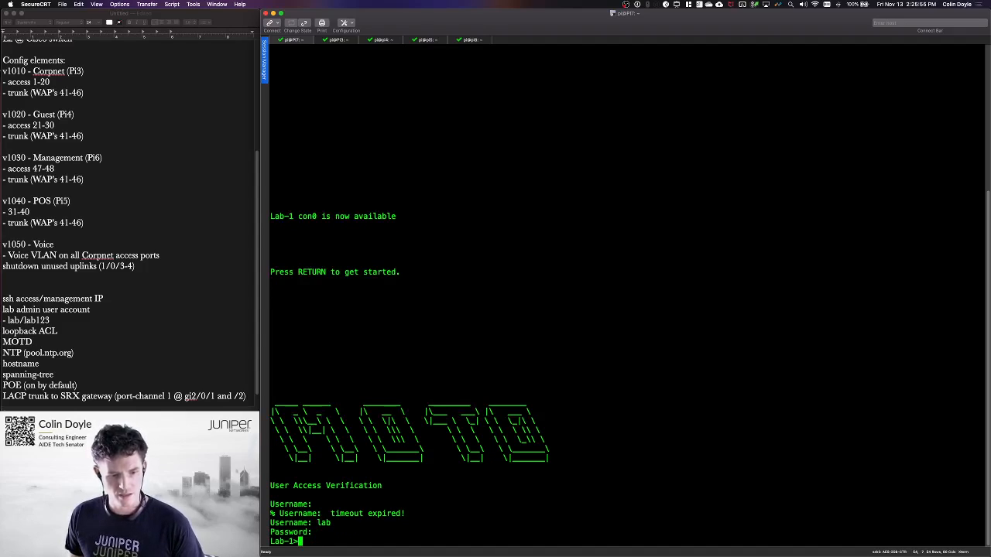
{"action": "type", "text": "en"}
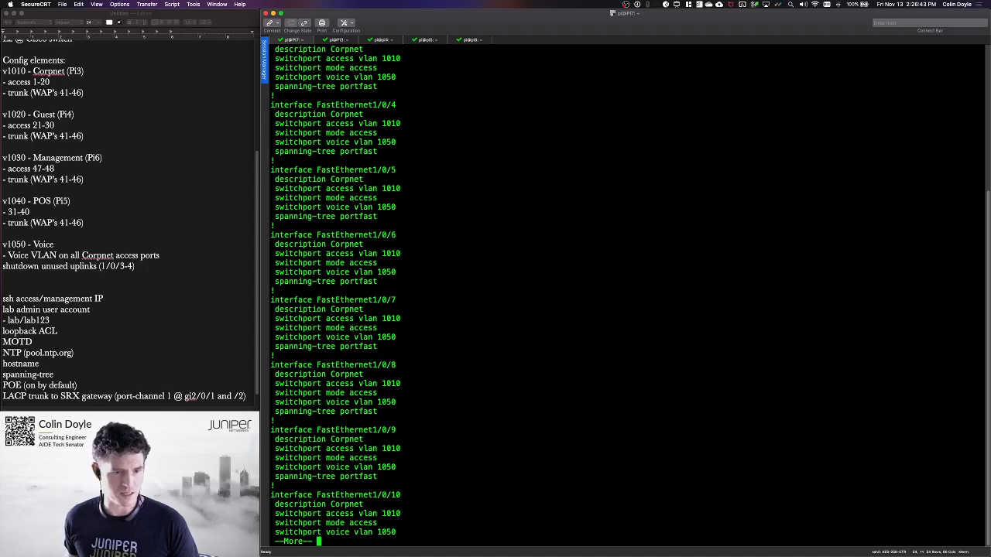
{"action": "double_click", "coordinate": [324, 281]}
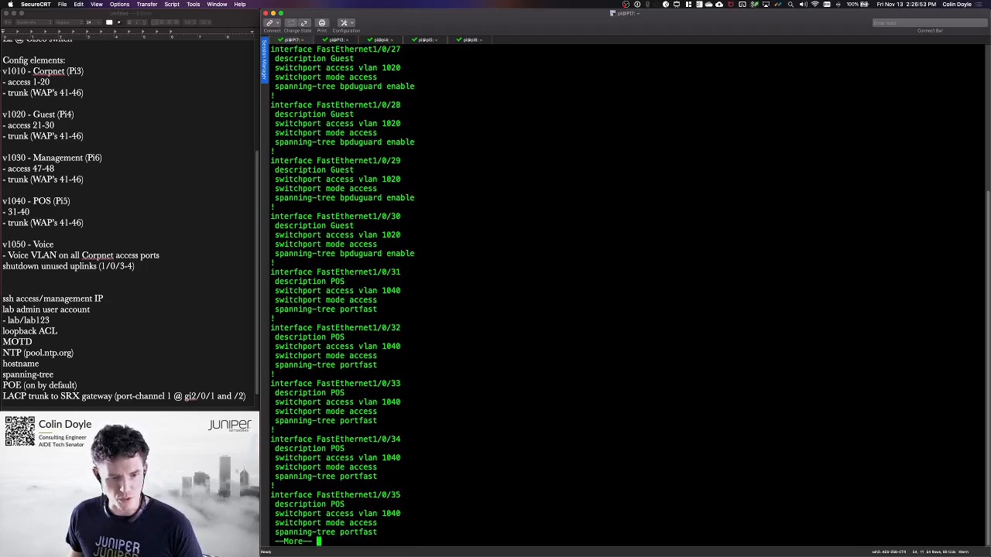
{"action": "key", "text": "space"}
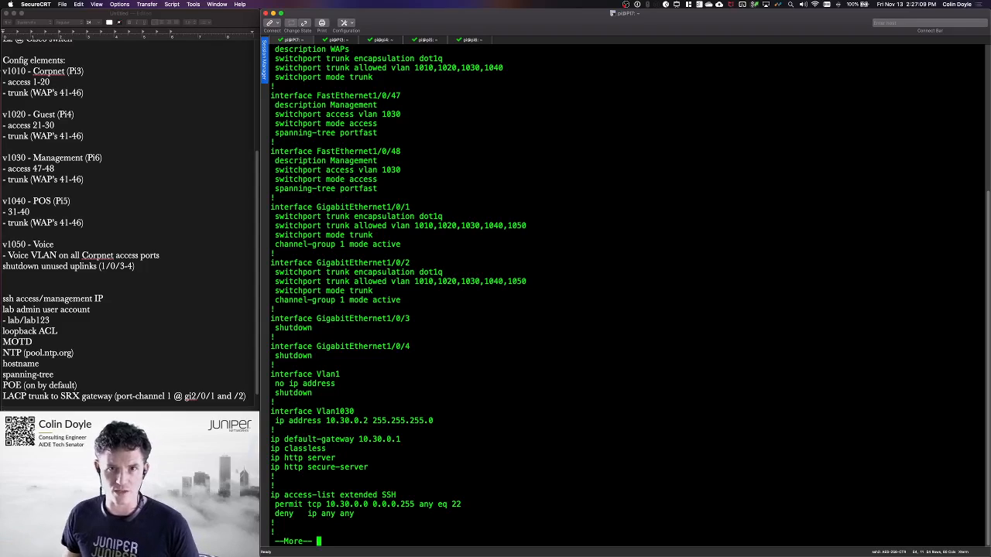
Page the running-config on through the SSH ACL, banner motd and line vty sections.
{"action": "key", "text": "space"}
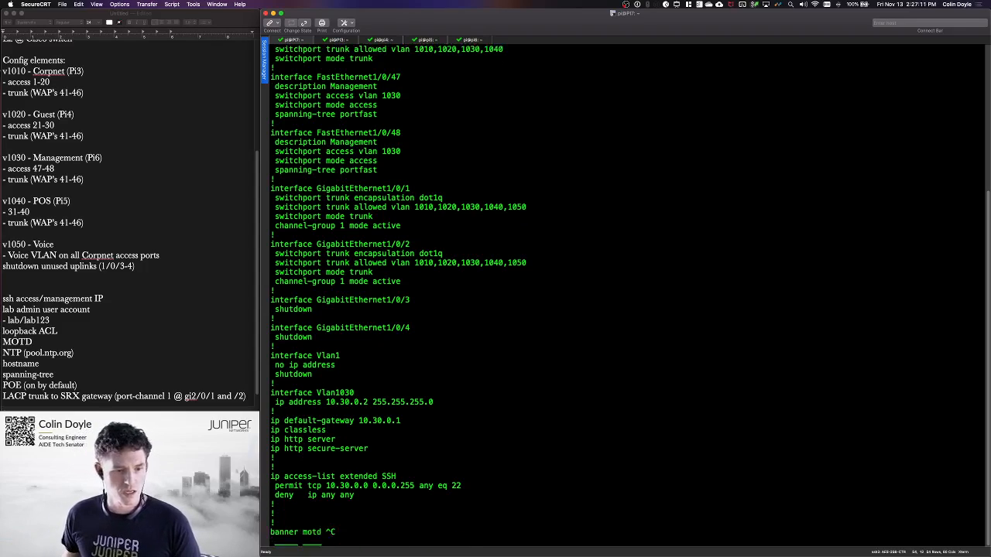
{"action": "scroll", "scroll_direction": "down", "scroll_amount": 3}
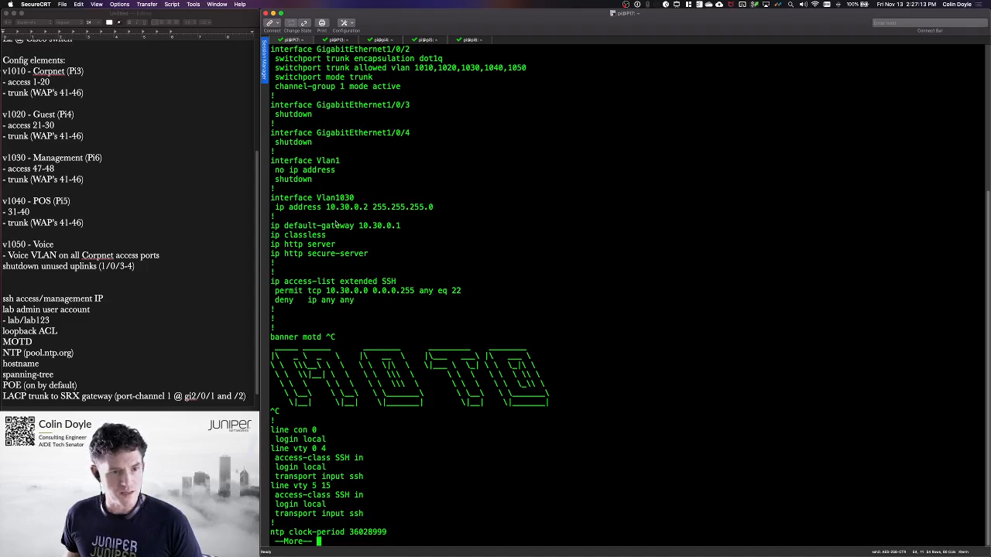
{"action": "left_click_drag", "start_coordinate": [274, 281], "coordinate": [415, 290]}
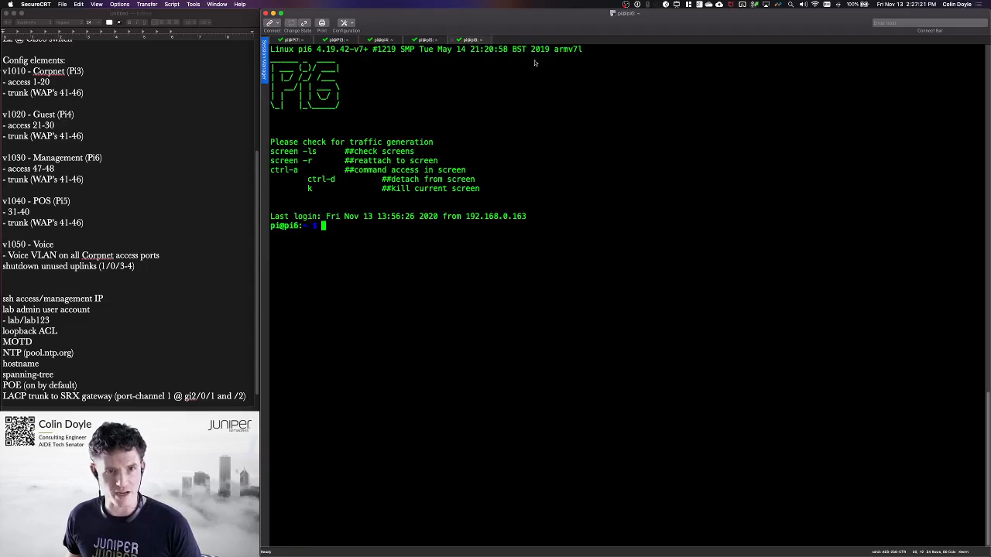
{"action": "type", "text": "ssh -oKexAlgorithms=+diffie-hellman-group1-sha1 lab@10.30.0.2"}
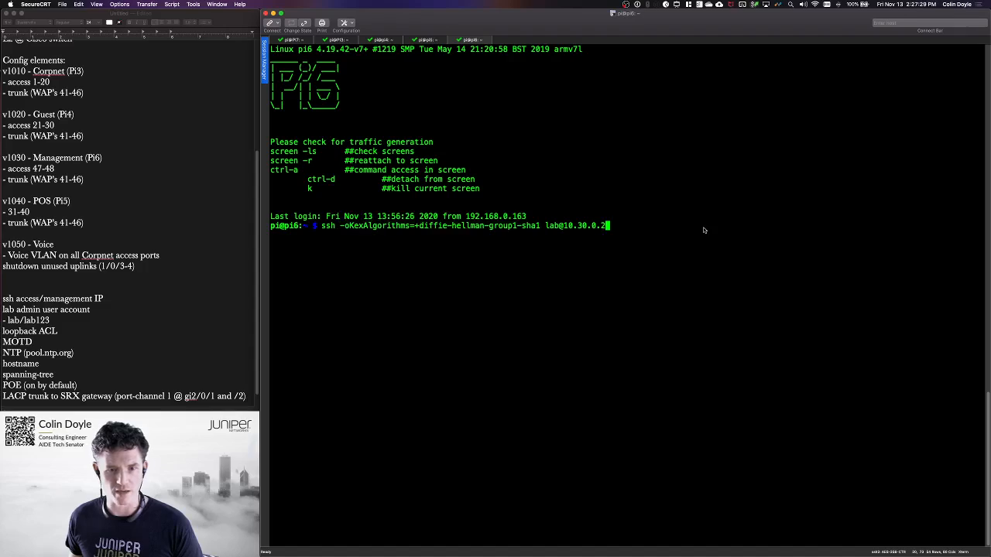
{"action": "key", "text": "Return"}
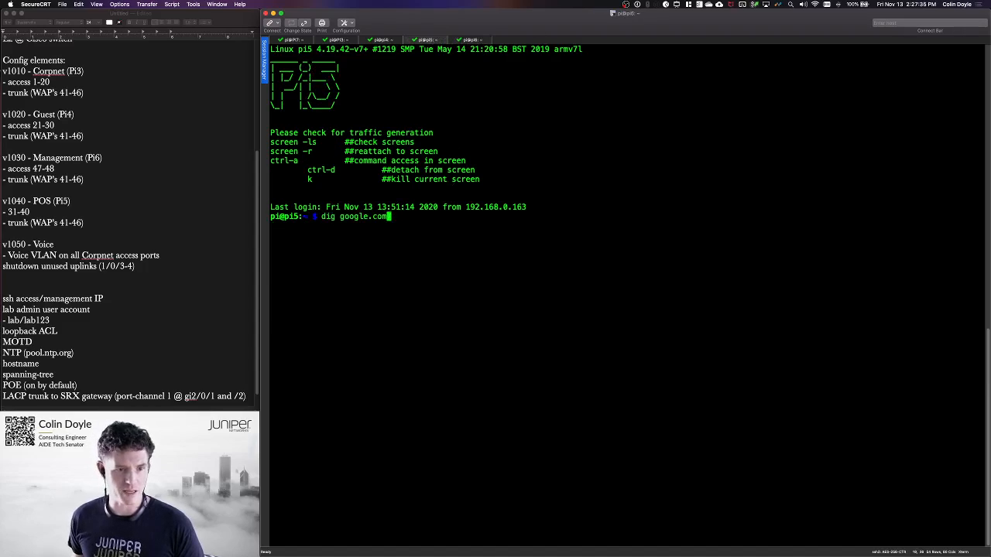
{"action": "type", "text": "exit"}
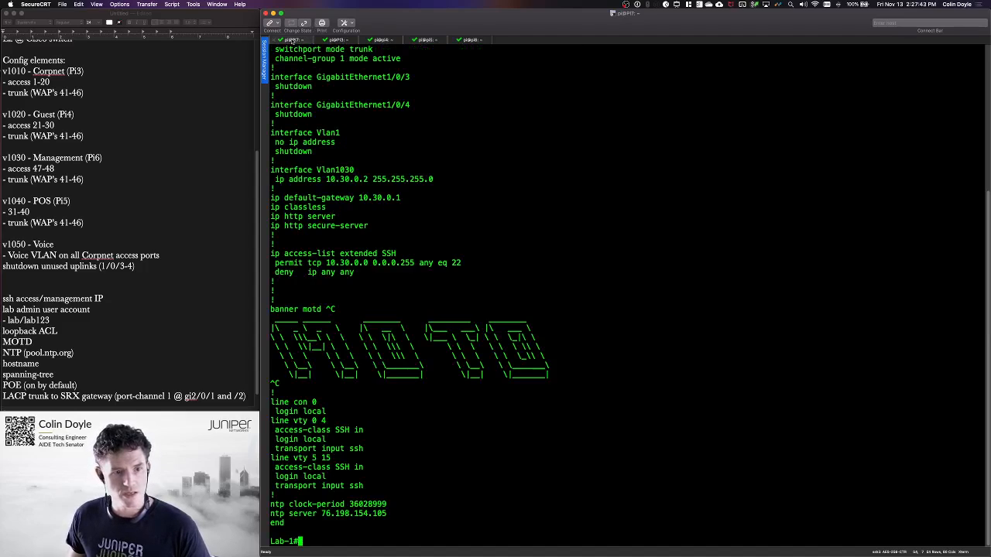
{"action": "mouse_move", "coordinate": [424, 475]}
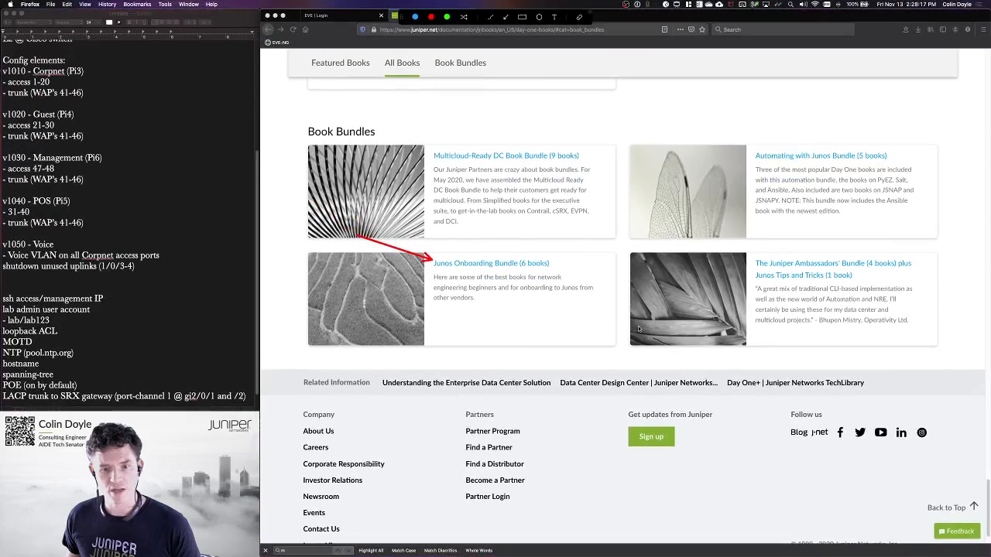
Open Juniper's Day One Books page and scroll All Books down to the Book Bundles.
{"action": "left_click", "coordinate": [491, 263]}
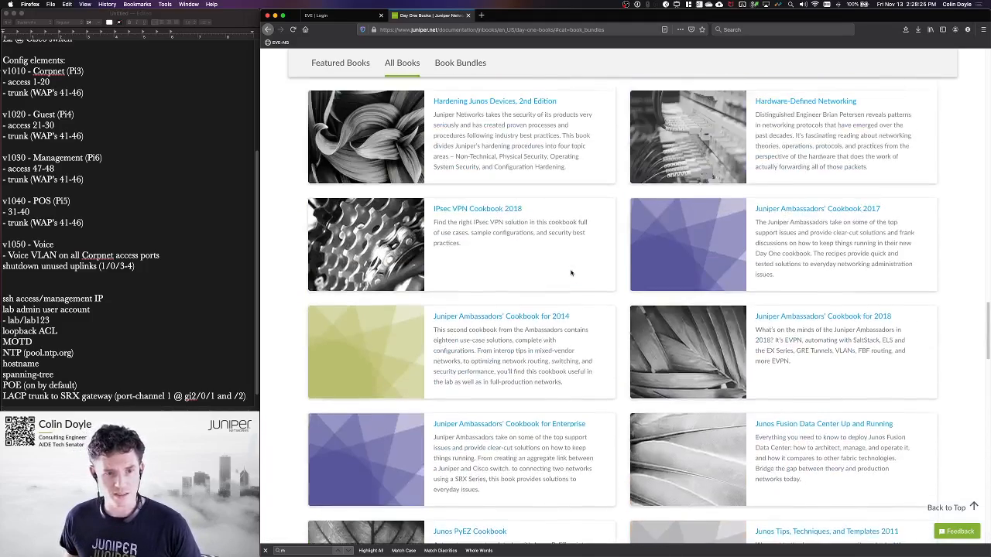
{"action": "scroll", "scroll_direction": "down", "scroll_amount": 3}
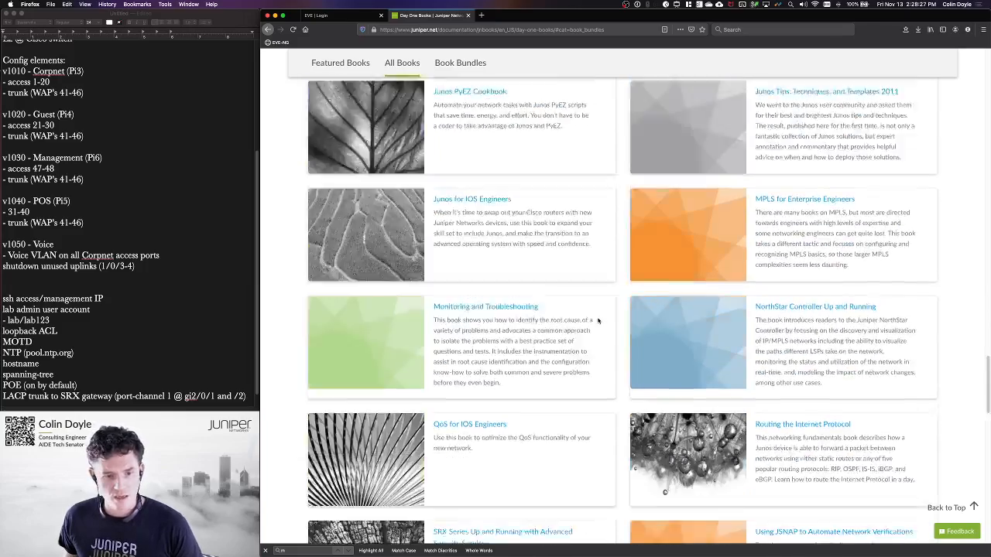
{"action": "scroll", "scroll_direction": "down", "scroll_amount": 3}
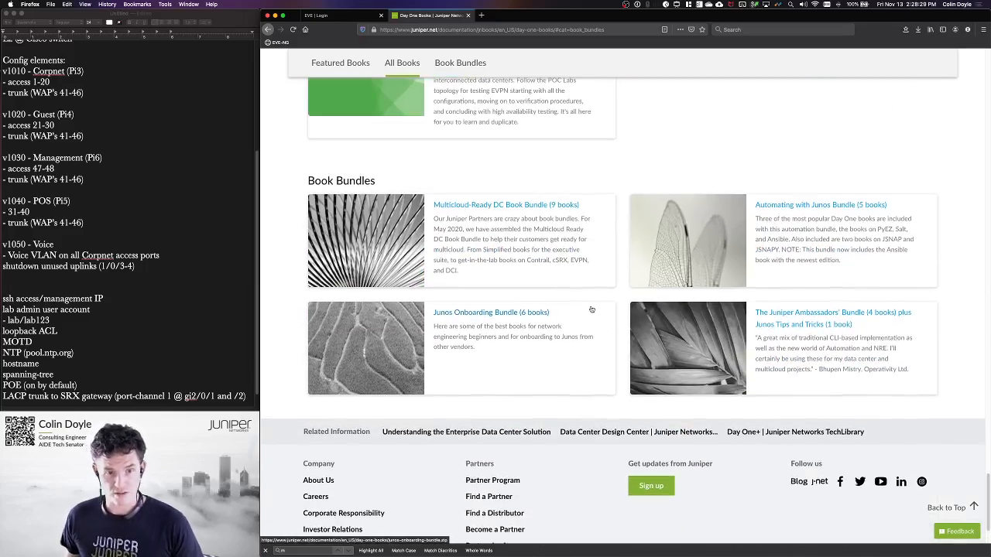